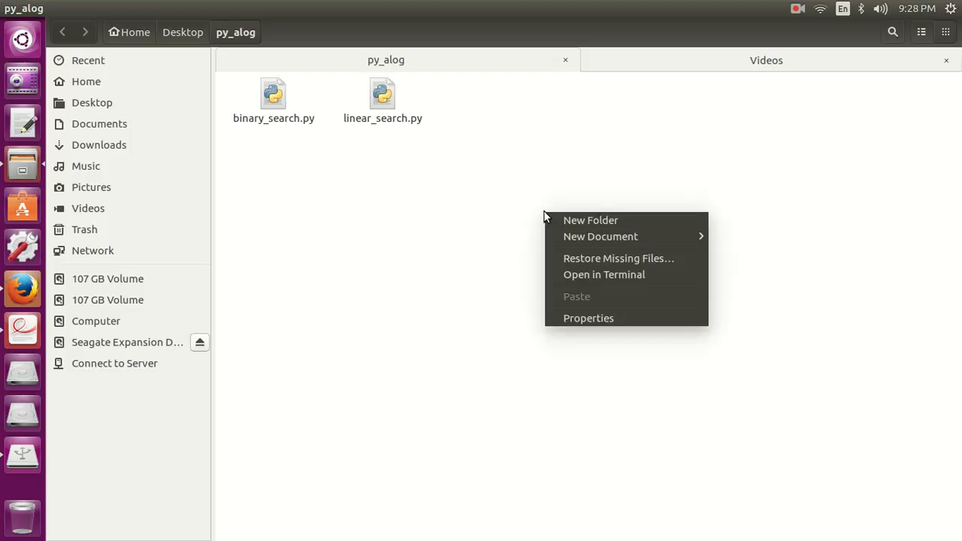
Create a new empty document named selection_sort.py in the py_alog folder
left_click(723, 244)
type("selection_sort.py")
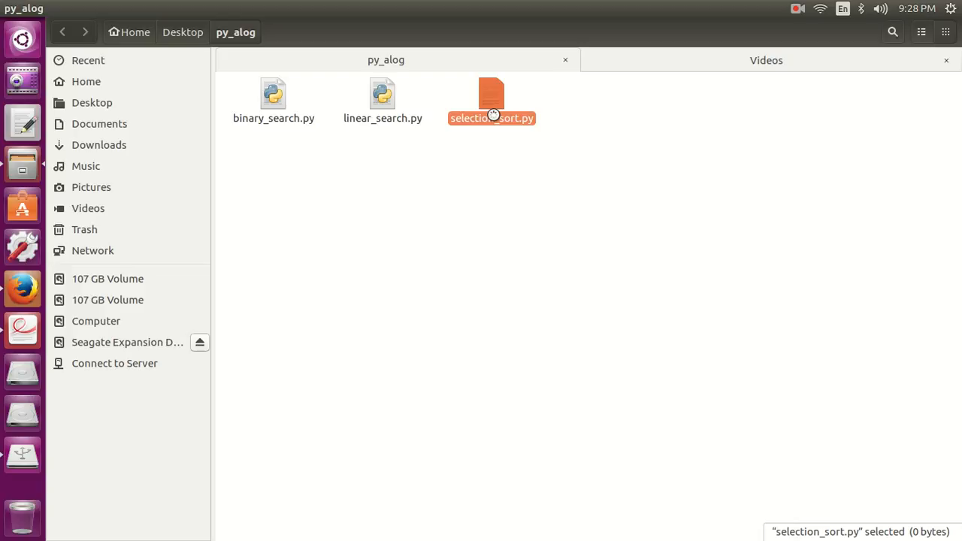
Open selection_sort.py in gedit and add the #!/usr/bin/python shebang line
double_click(491, 97)
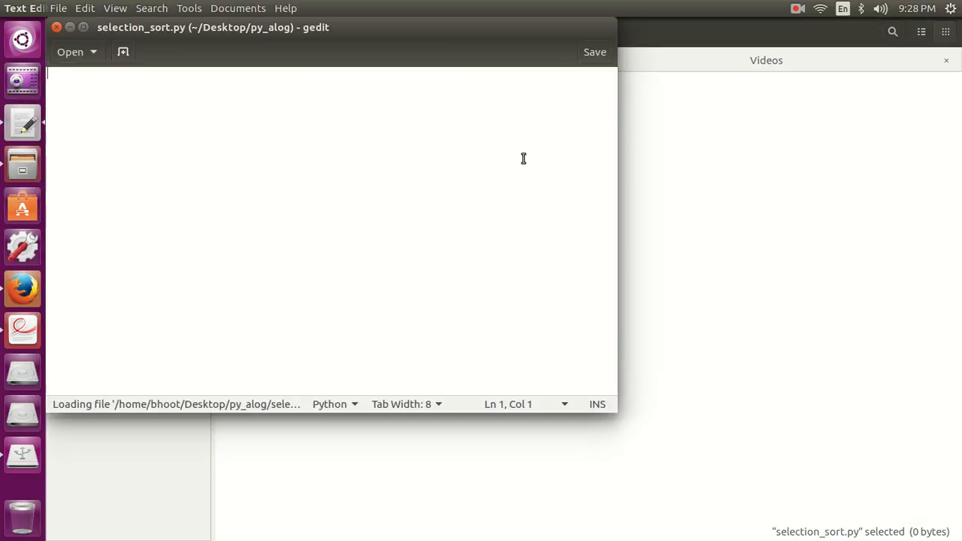
type("#!")
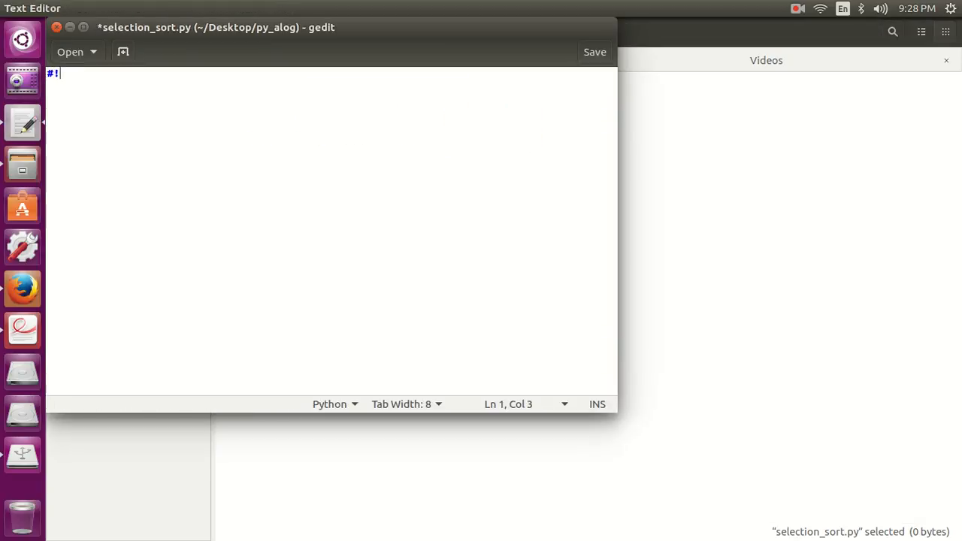
type("/usr/bin")
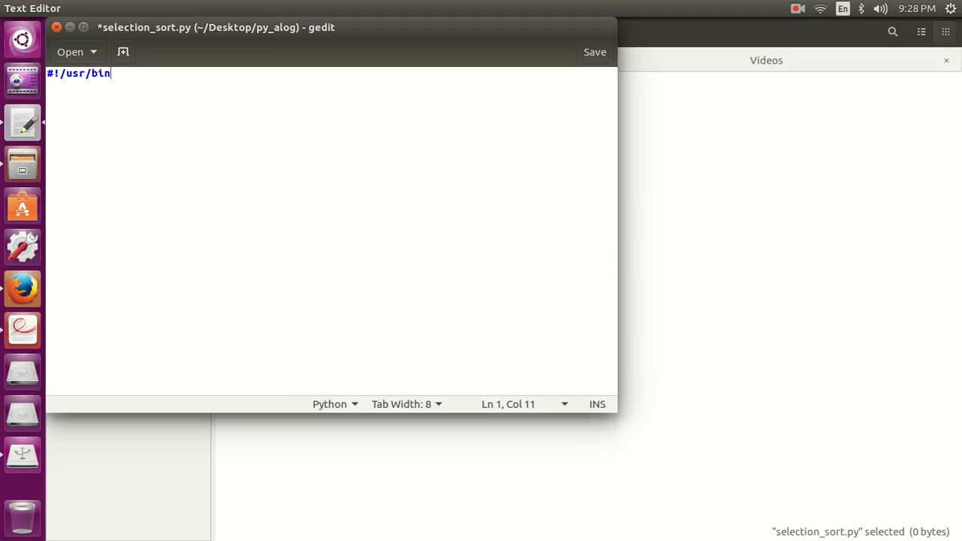
type("/python")
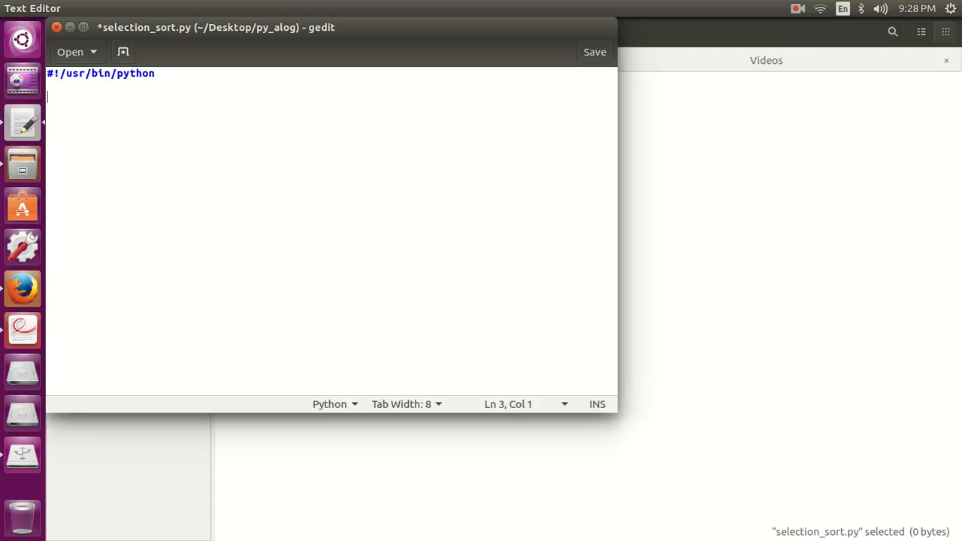
Write def sort(arr): with a for i in range(len(arr)) loop, and save
type("def sort")
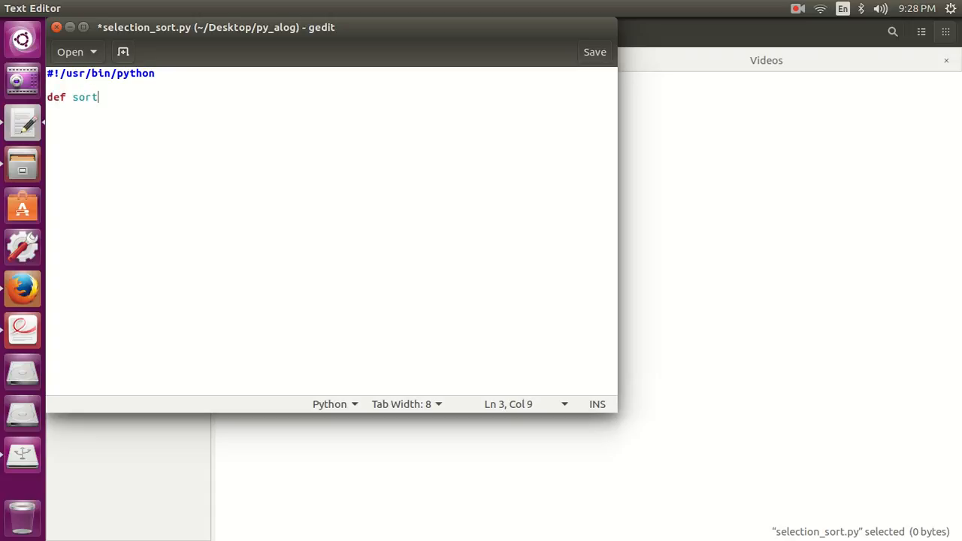
type("(arr):")
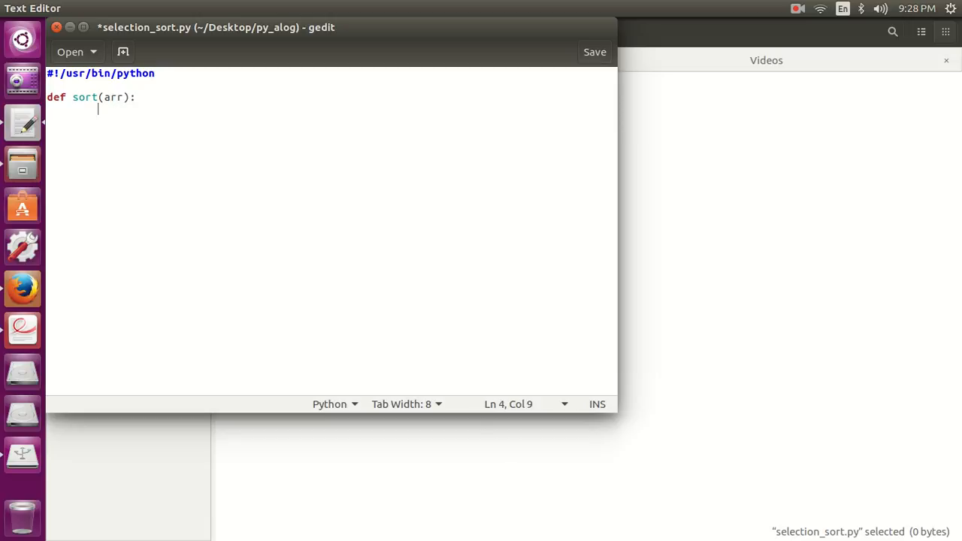
type("for i in rnag")
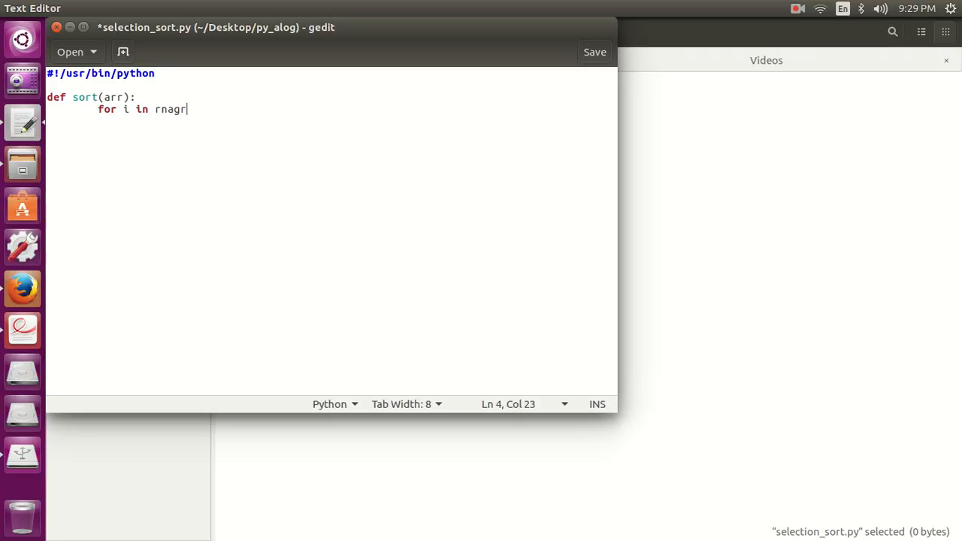
type("range")
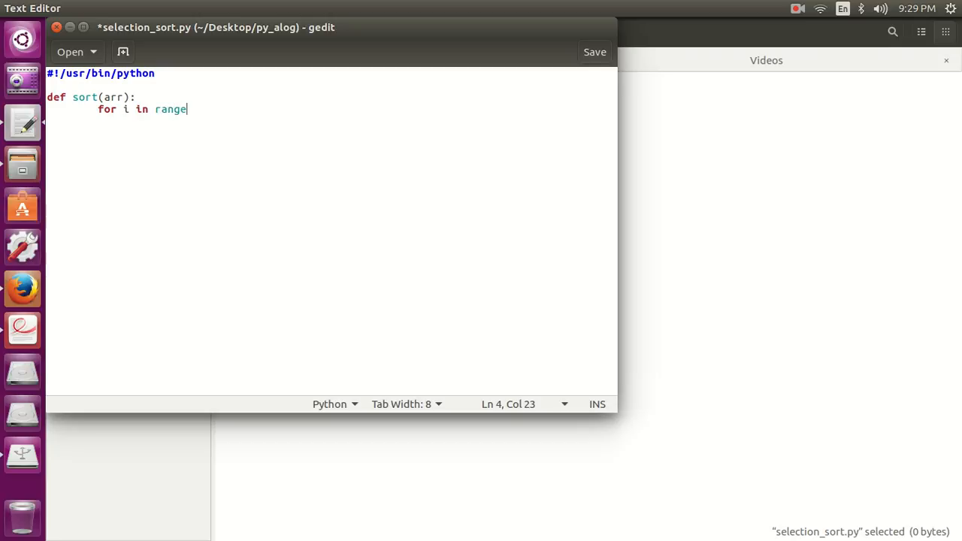
type("(len")
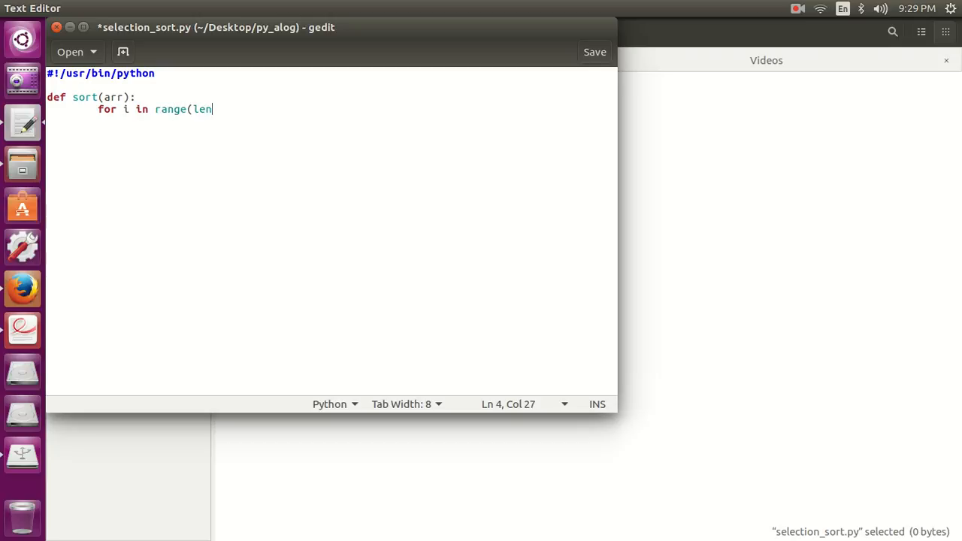
type("(arr)):")
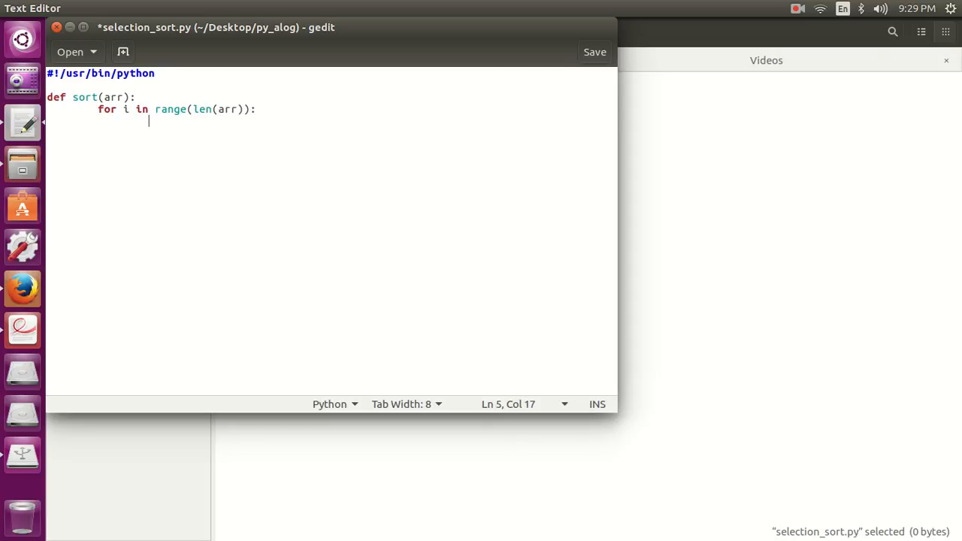
left_click(595, 52)
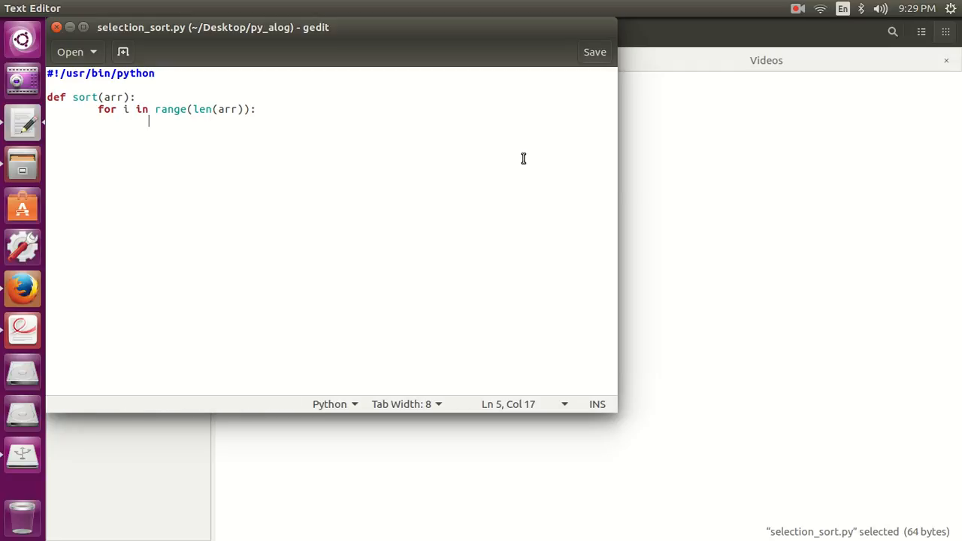
Add min_idx=i and a nested loop for j in range(i+1, len(arr)):
type("min_idx")
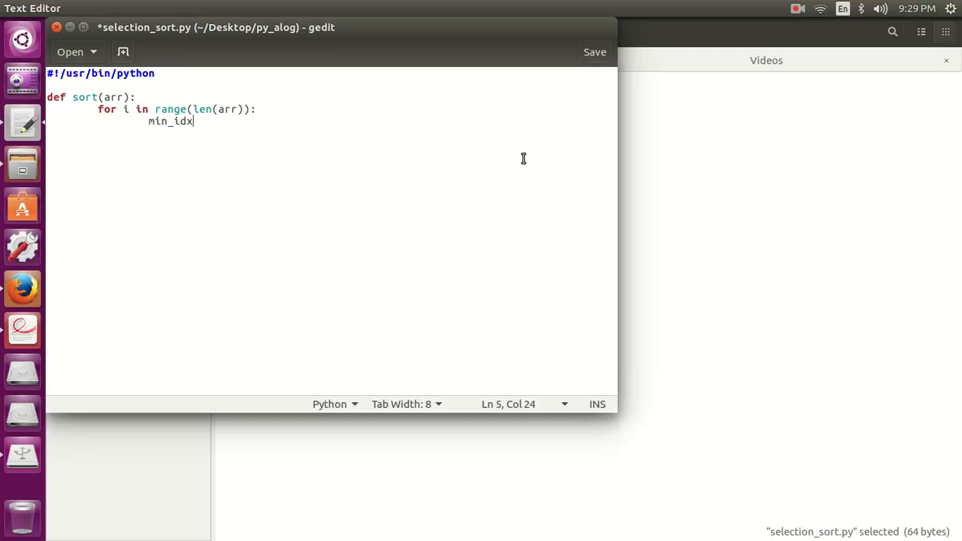
type("=i")
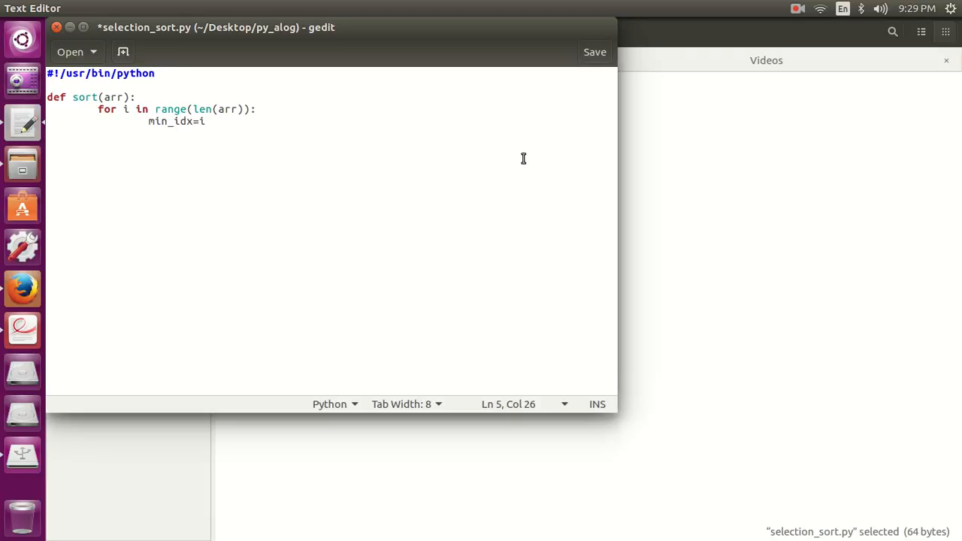
key("Return")
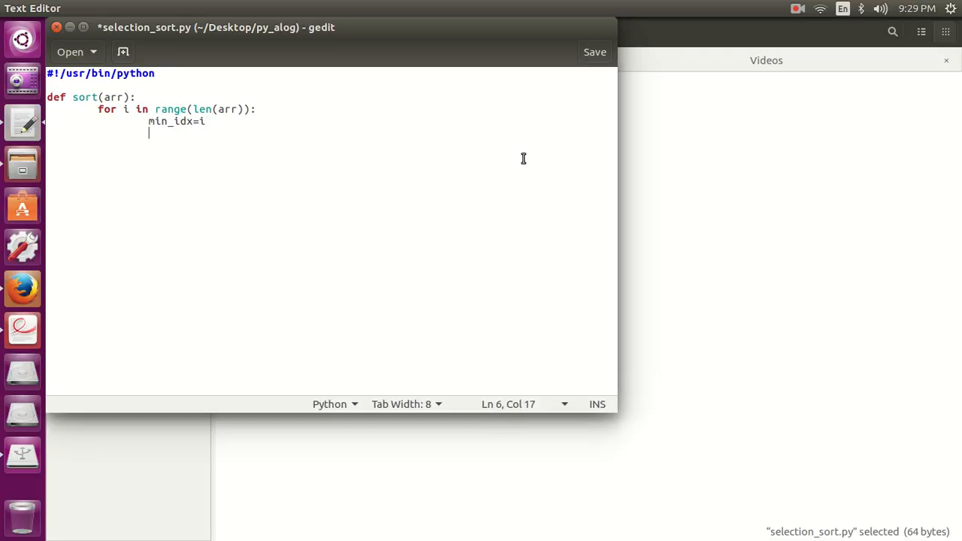
type("for")
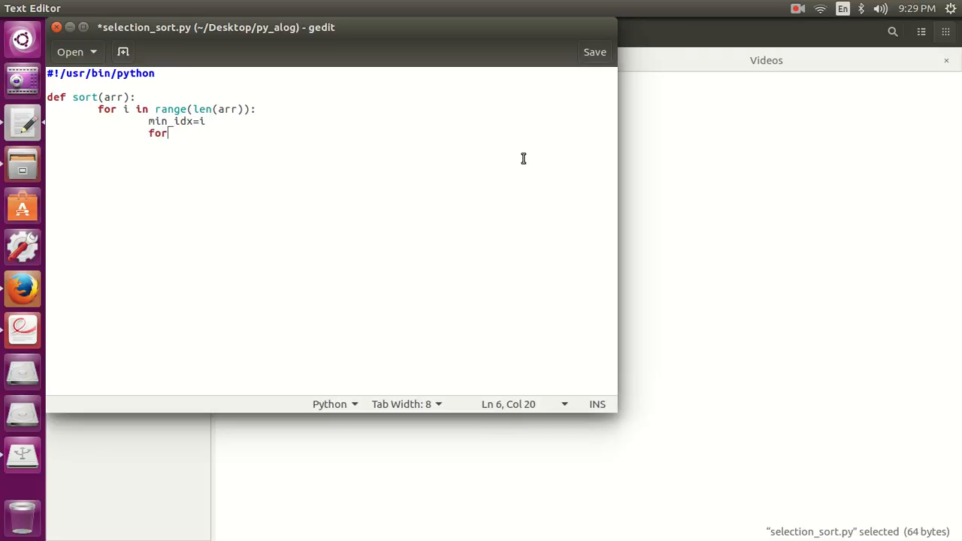
type("j in")
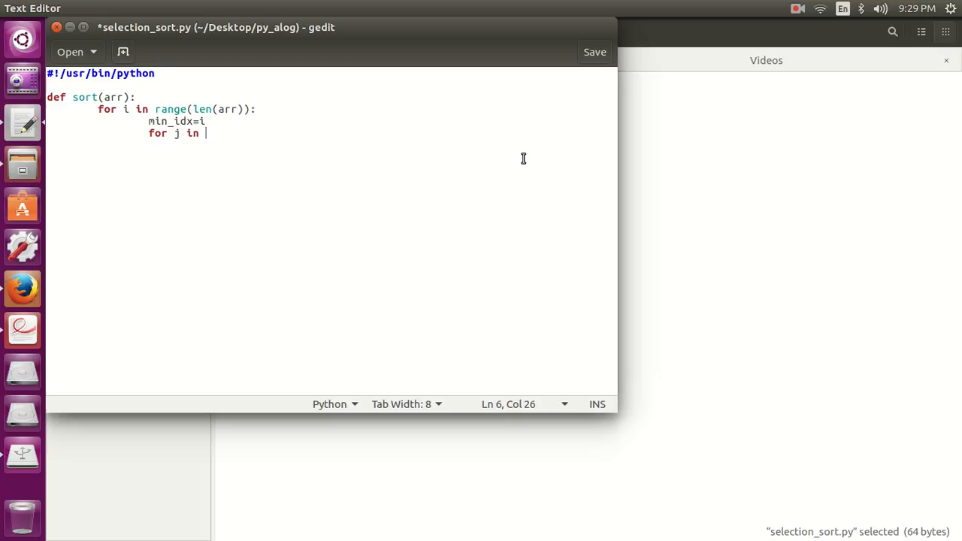
type("range(")
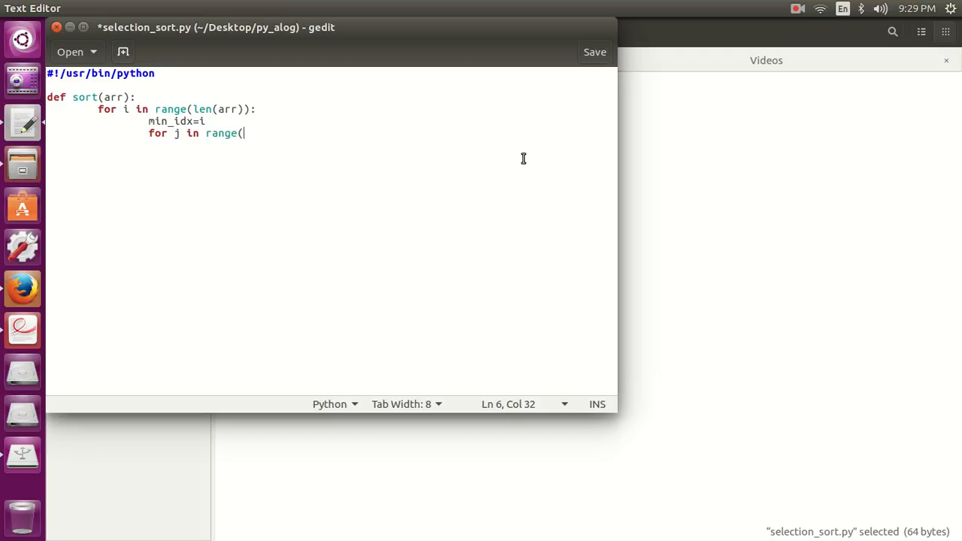
type("i+1, len(")
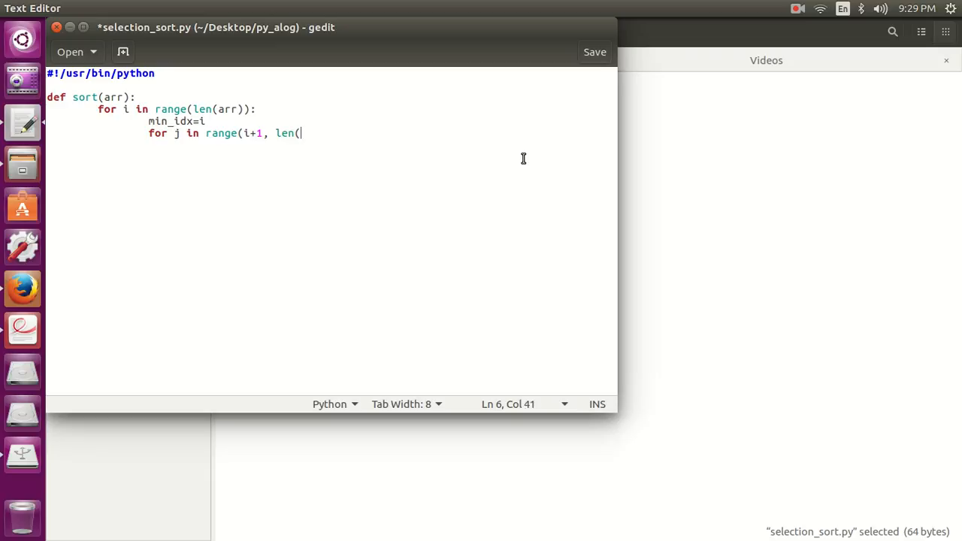
type("arr))")
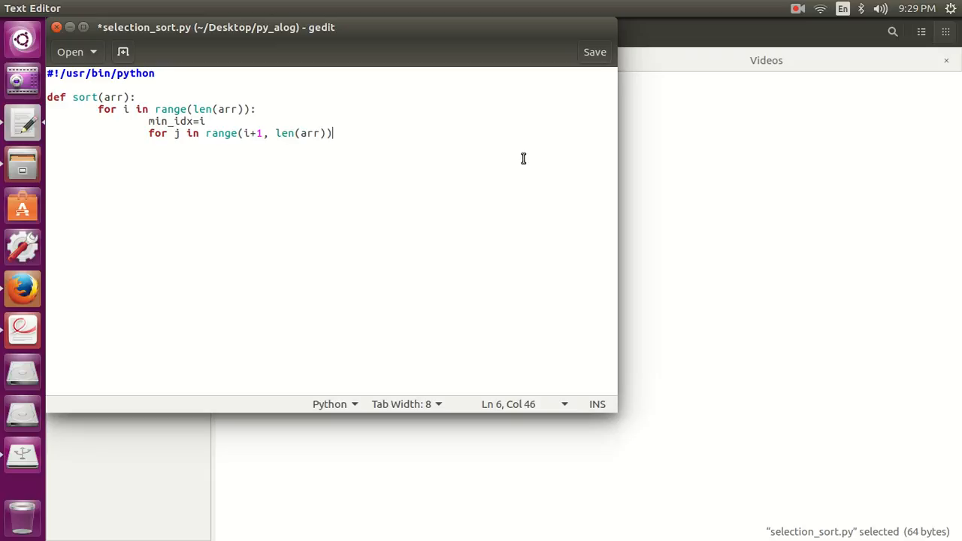
type(":")
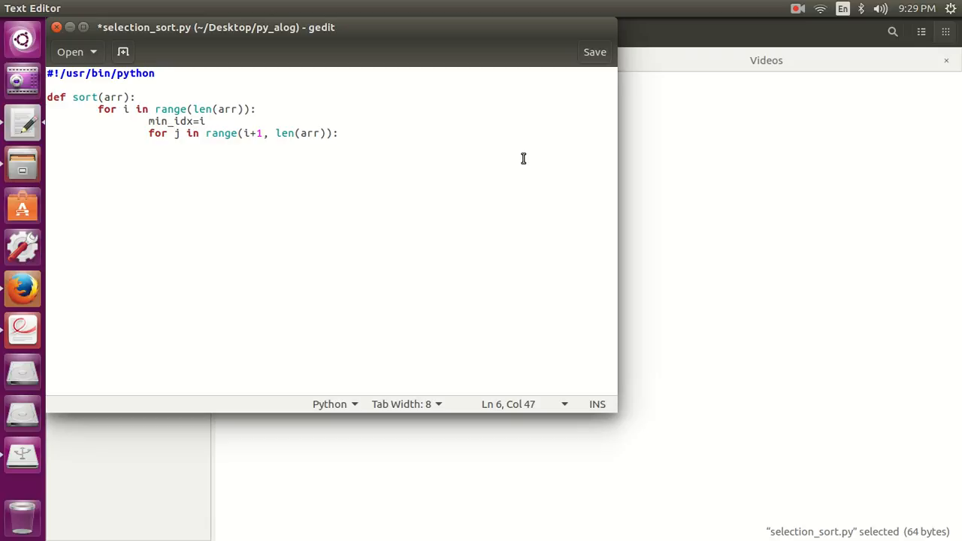
In the inner loop, add the condition if arr[min_idx] > arr[j] setting min_idx=j
type("i")
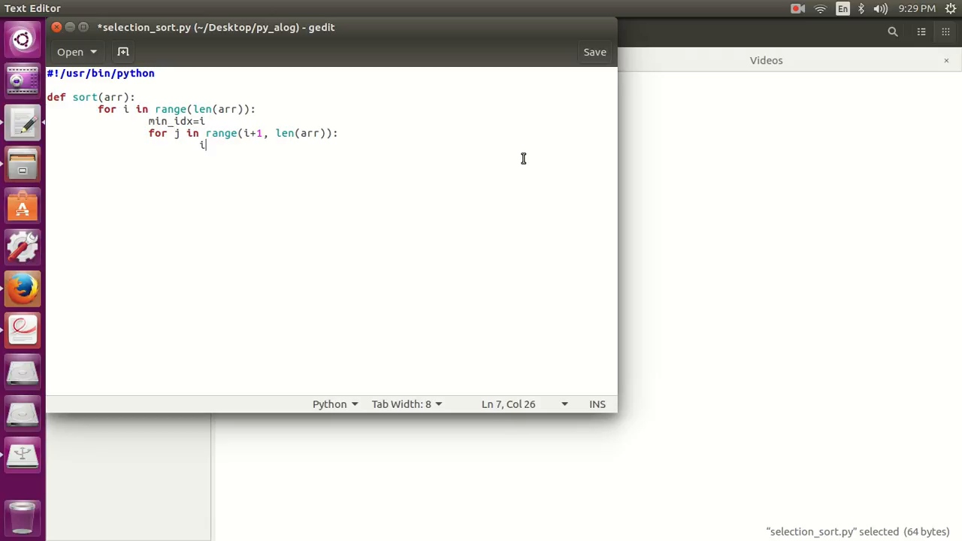
type("f")
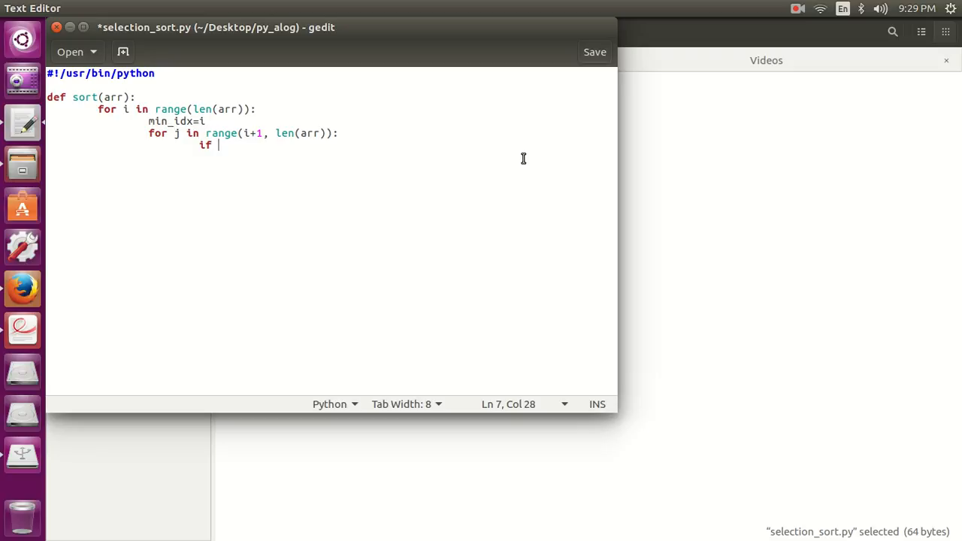
type("a")
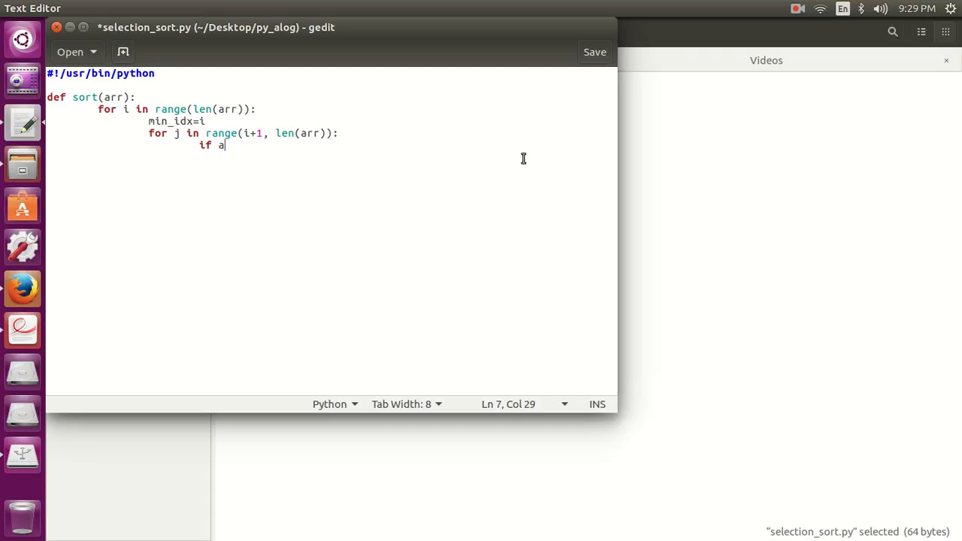
type("rr[min")
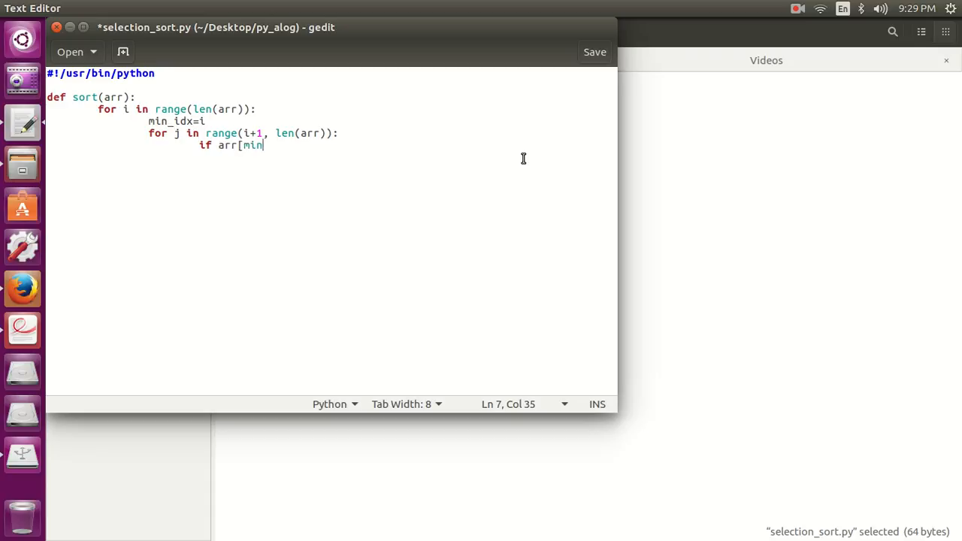
type("_idx]")
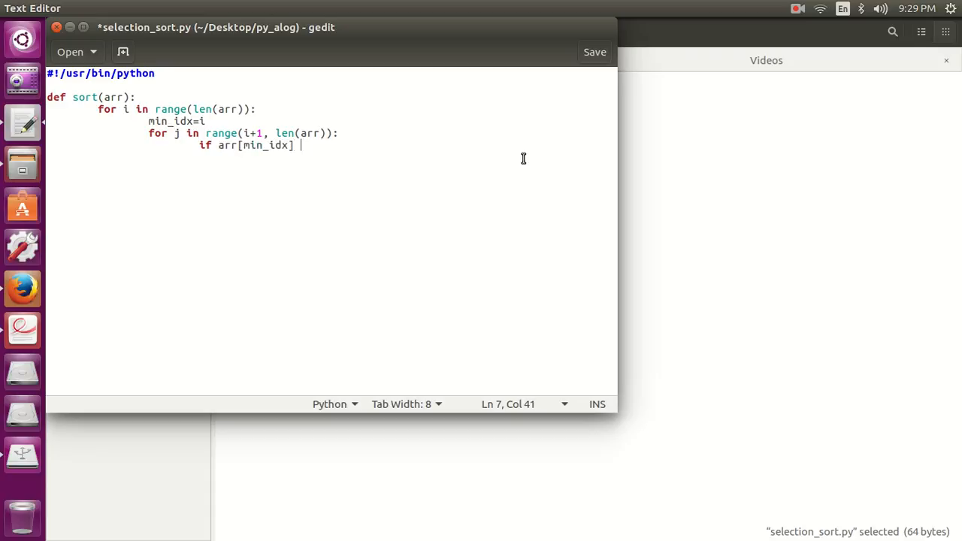
type("> arr[")
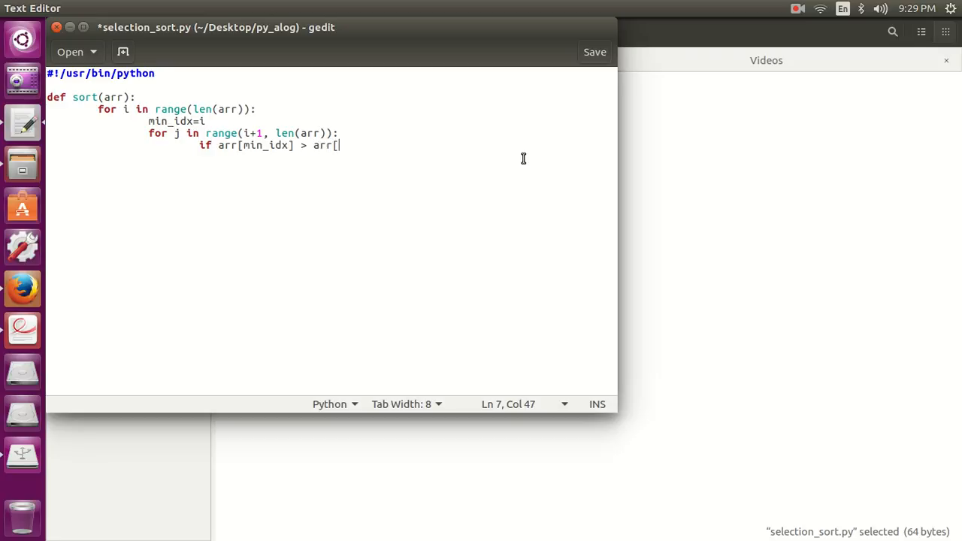
type("j]")
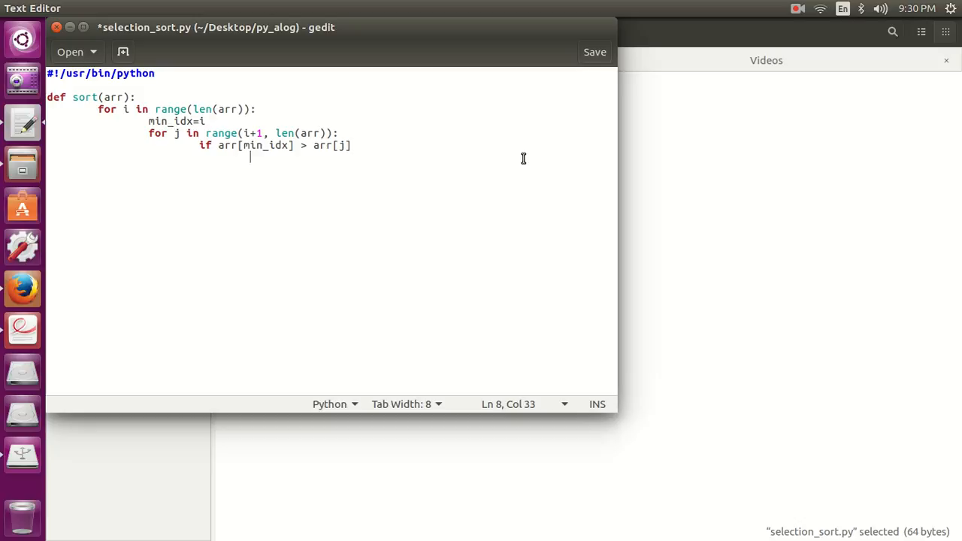
type("min_idx")
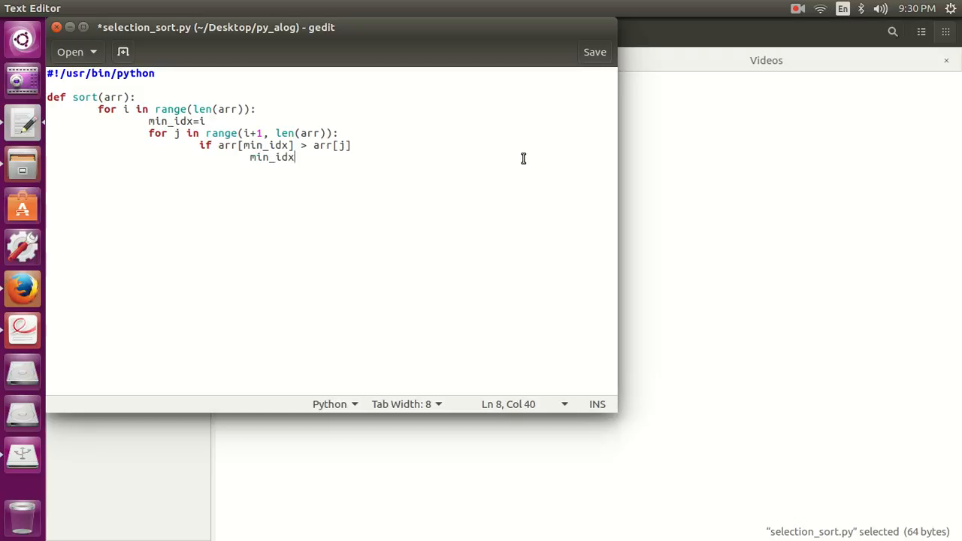
type("=j")
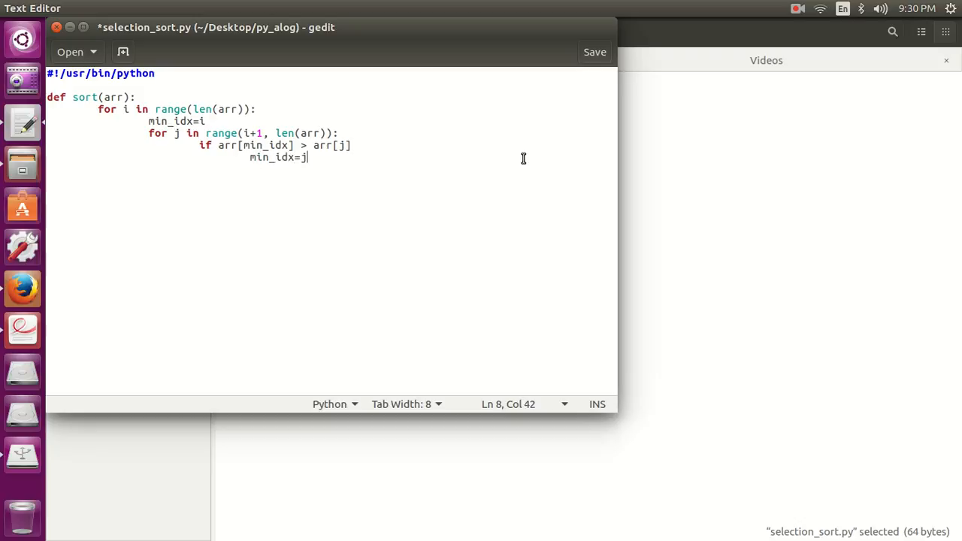
key("Return")
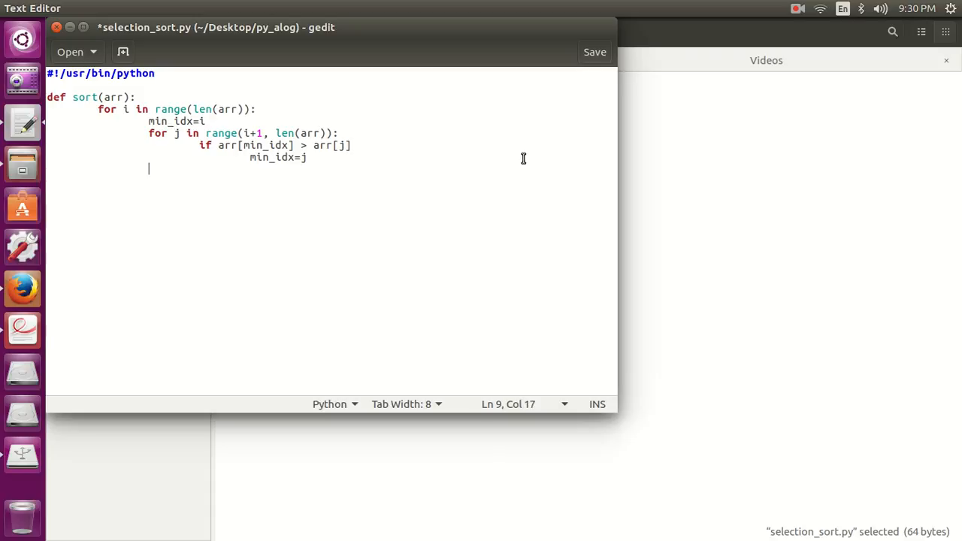
Add the swap line arr[i], arr[min_idx] = arr[min_idx], arr[i] at outer-loop indentation
type("arr[")
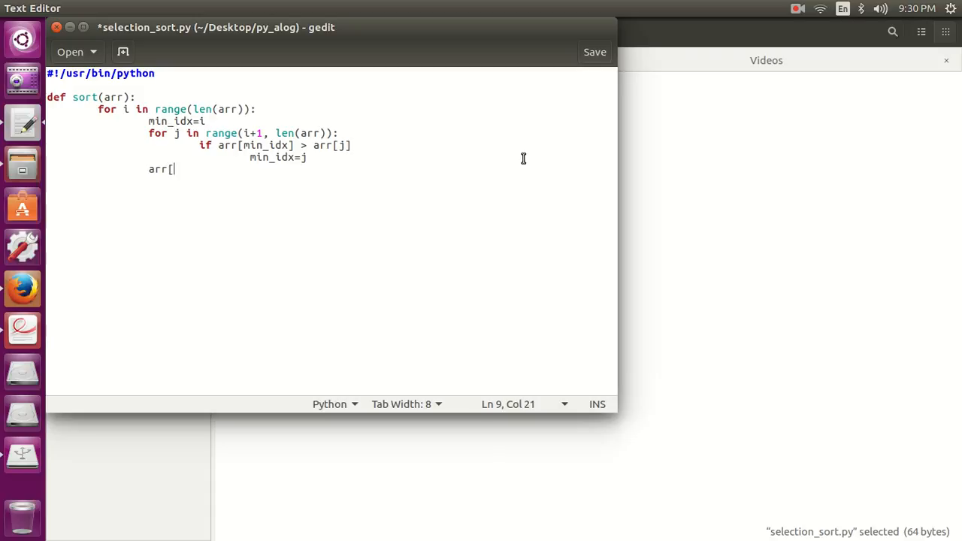
type("i], arr")
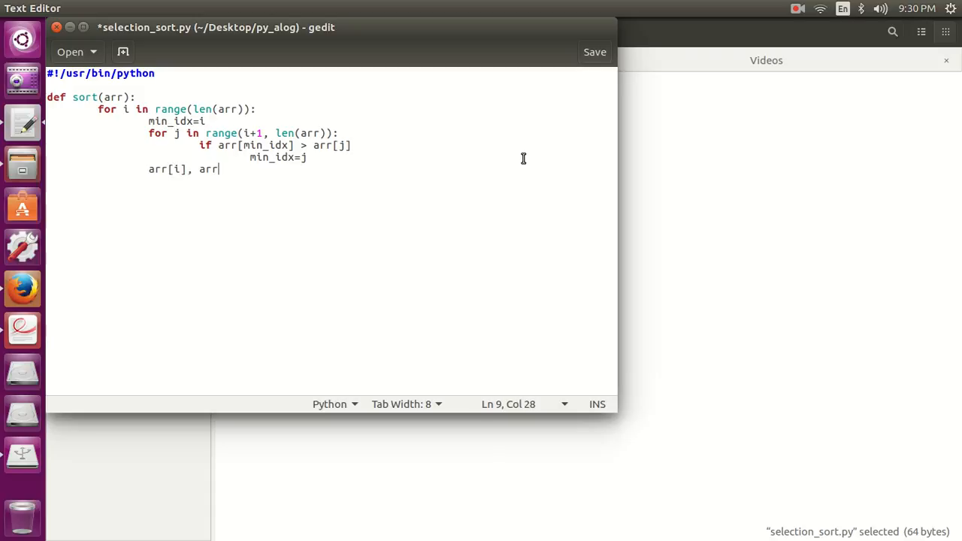
type("[min_")
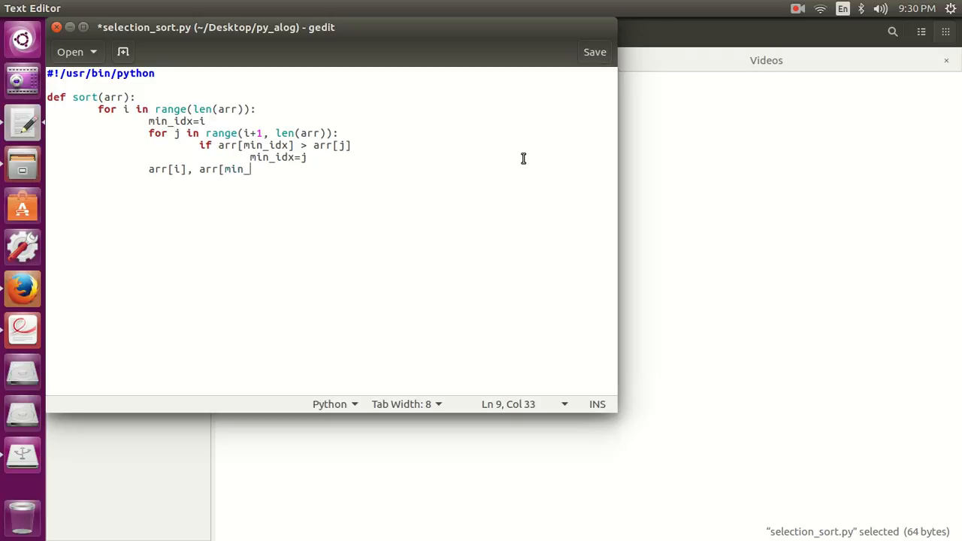
type("idx] =")
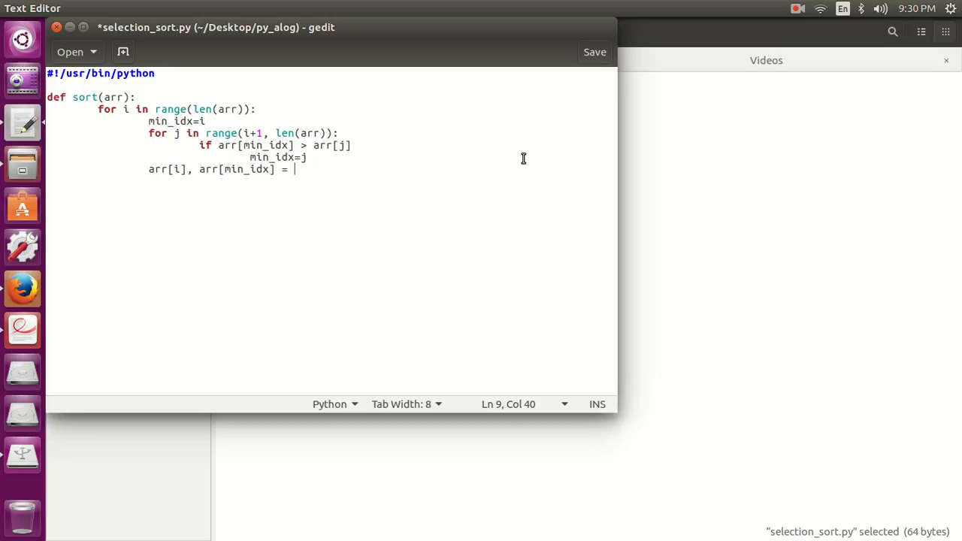
type("arr[min")
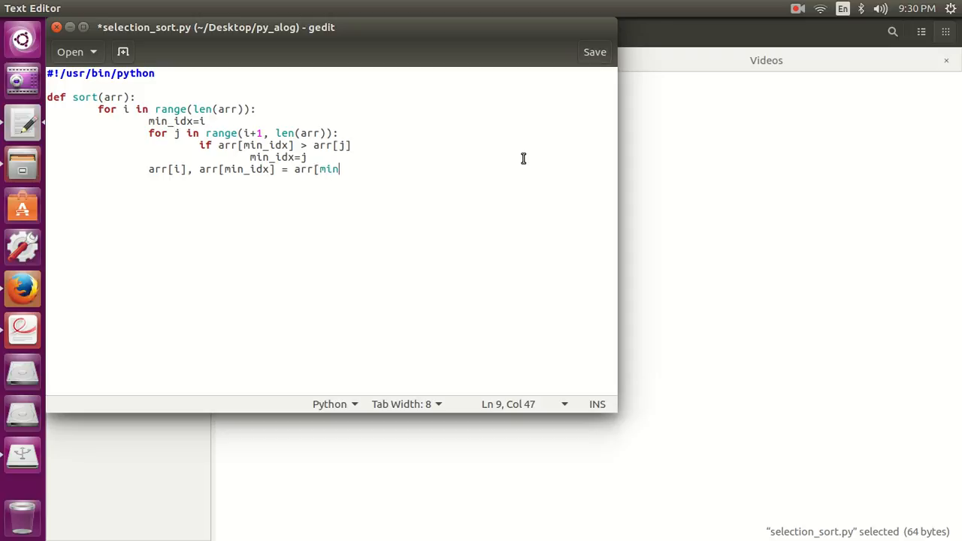
type("_idx],")
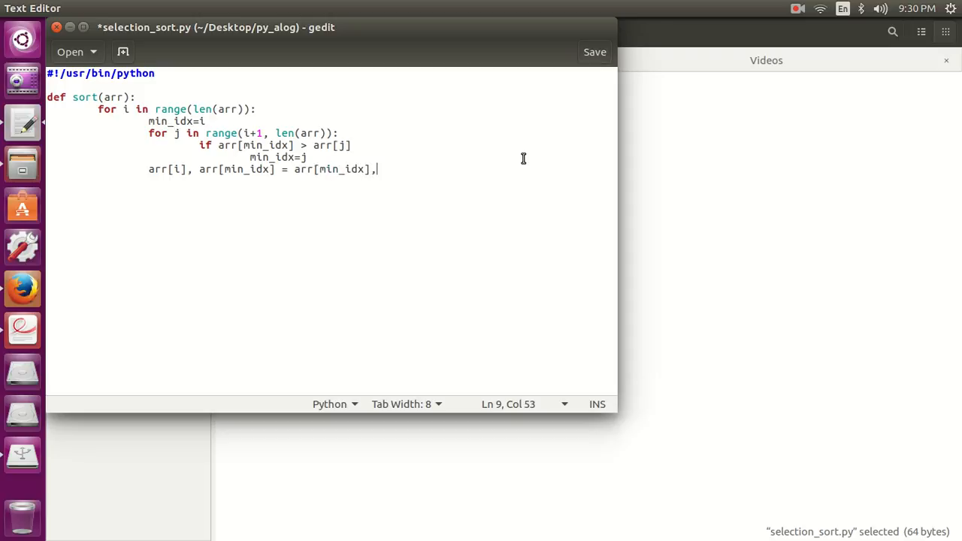
type("arr[")
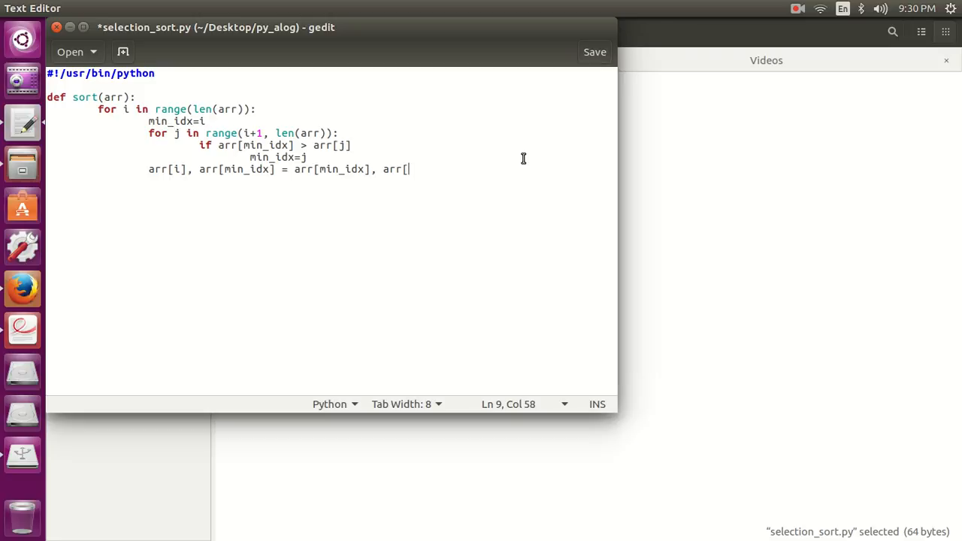
type("i")
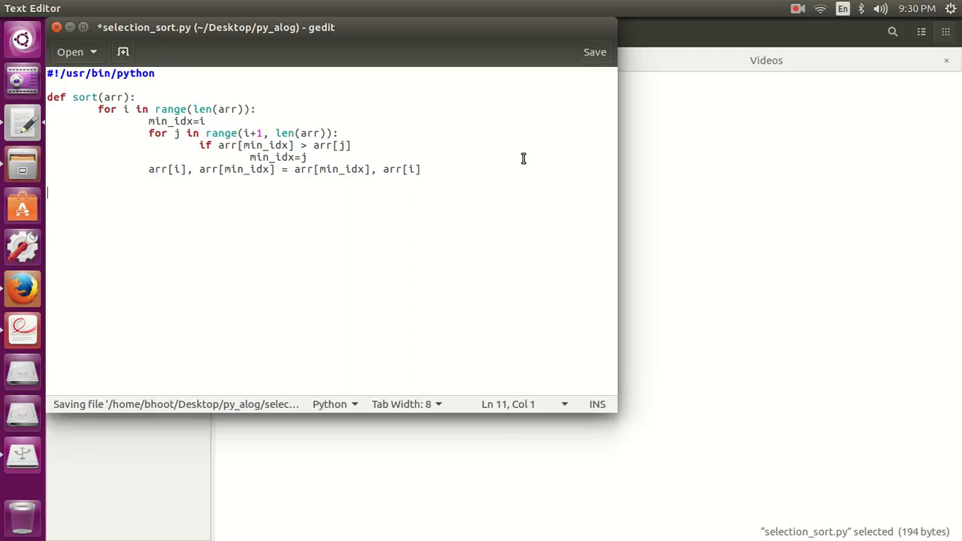
Type a test array arr=[9,8,7,6,5,4,3,2,1,0], then clear its numbers
type("arr=[]")
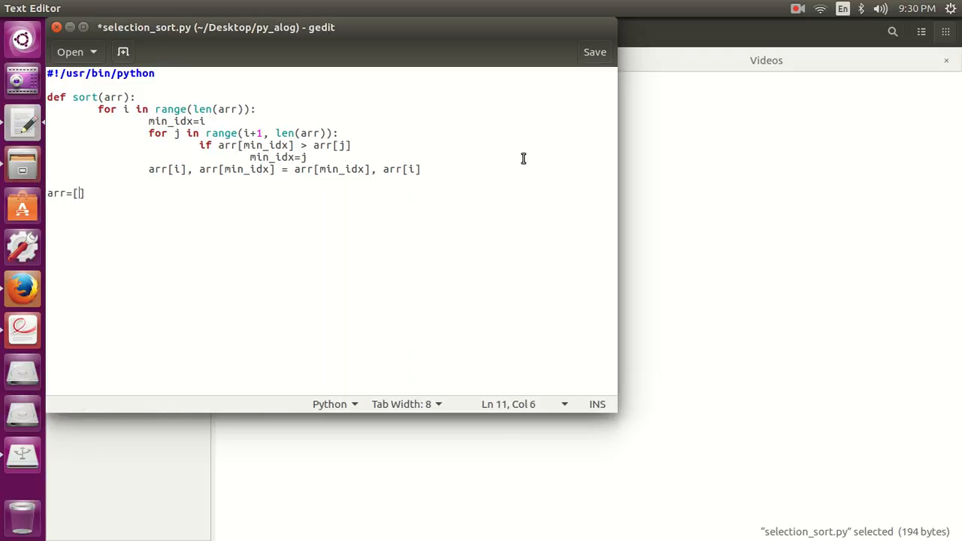
type("9")
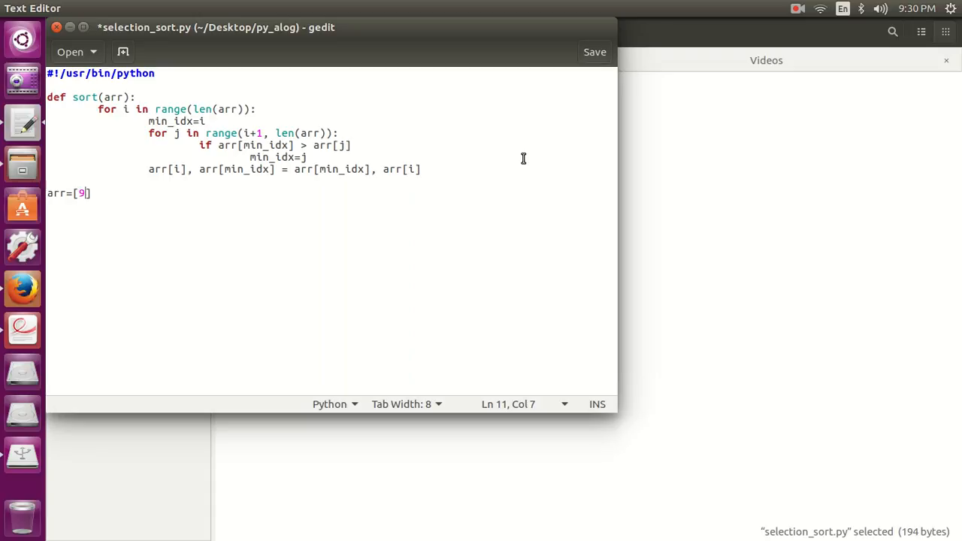
type(",8,7,6")
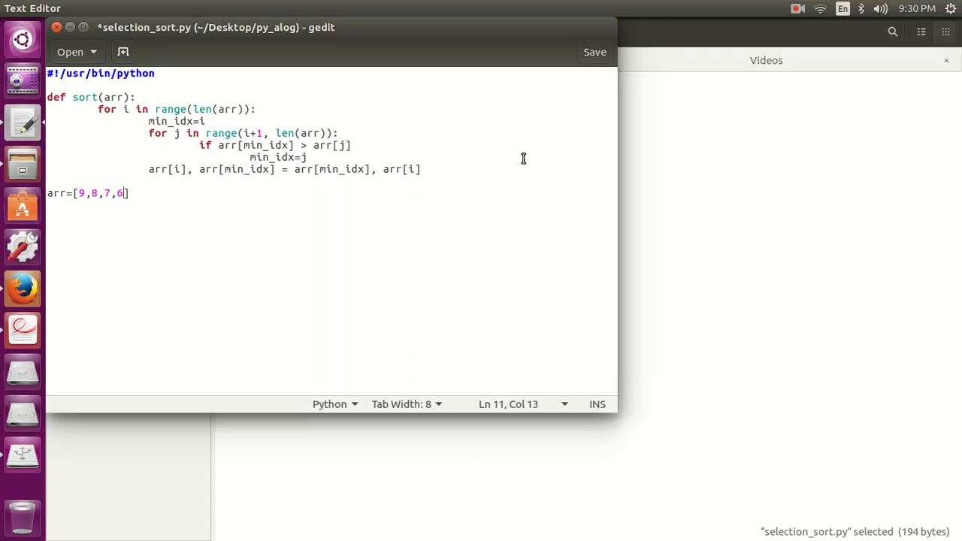
type(",5,4,3,2,")
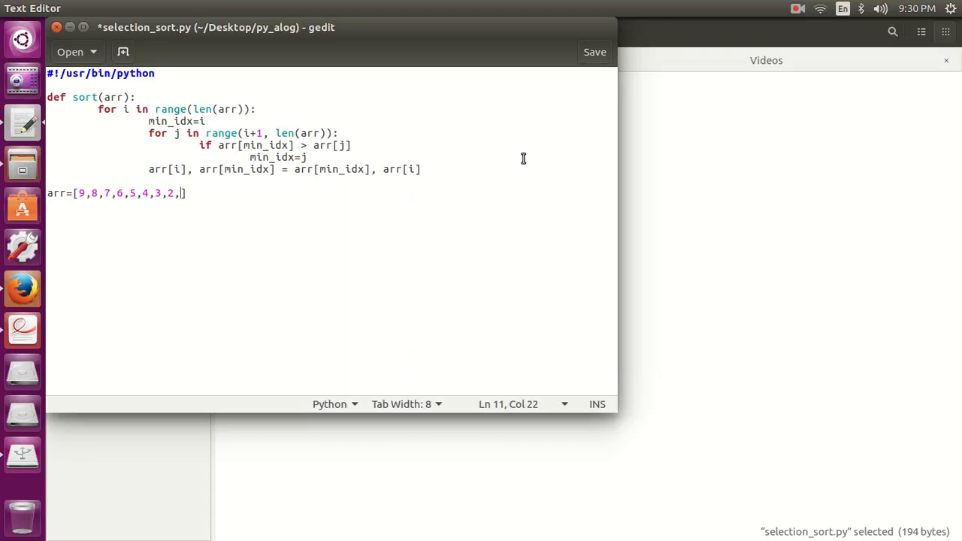
type("1,0")
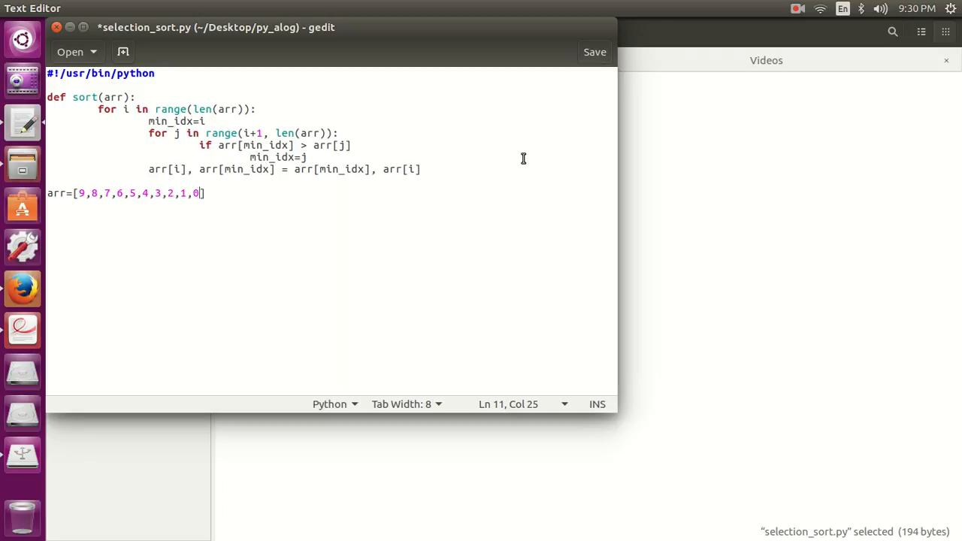
key("BackSpace")
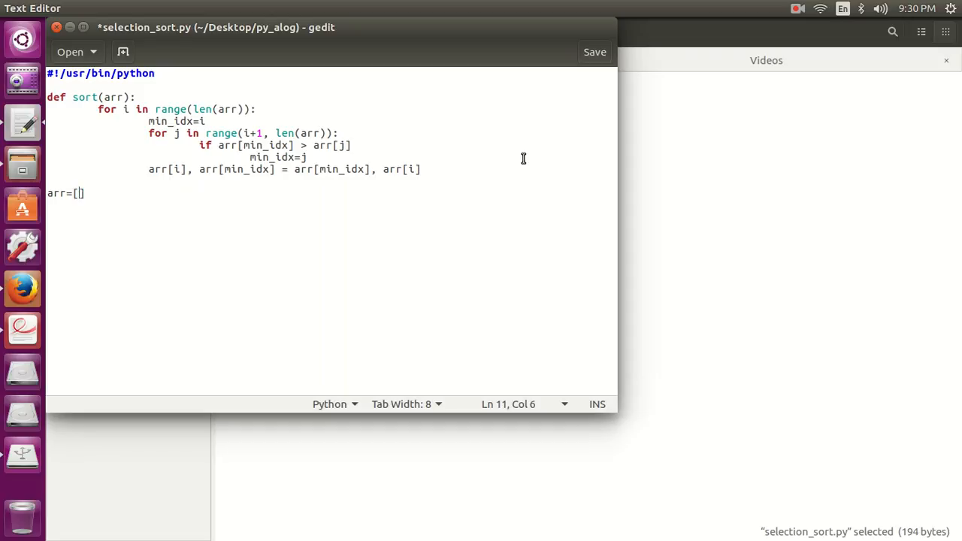
Fill the test array with 45, 32, 56, 76, 12, 65, 43, 100
type("45")
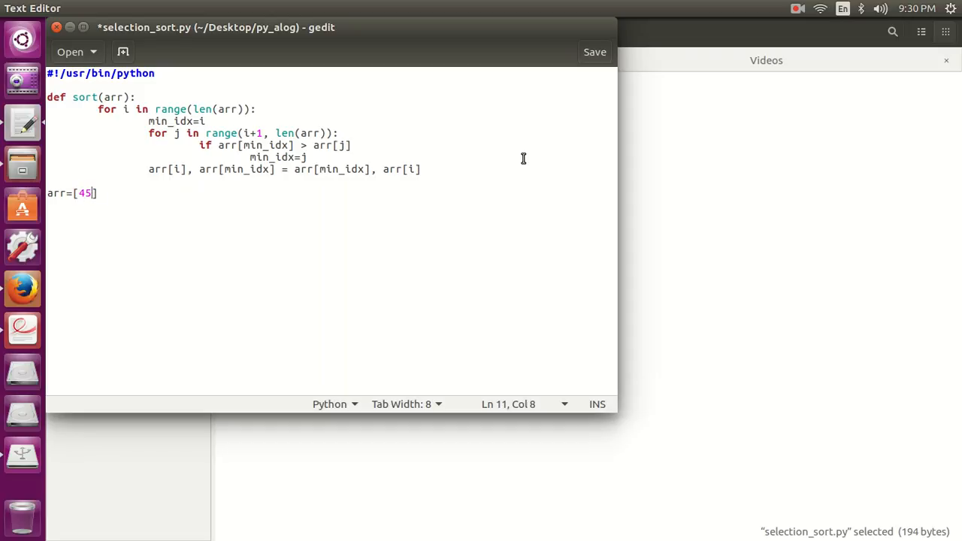
type(",32,5")
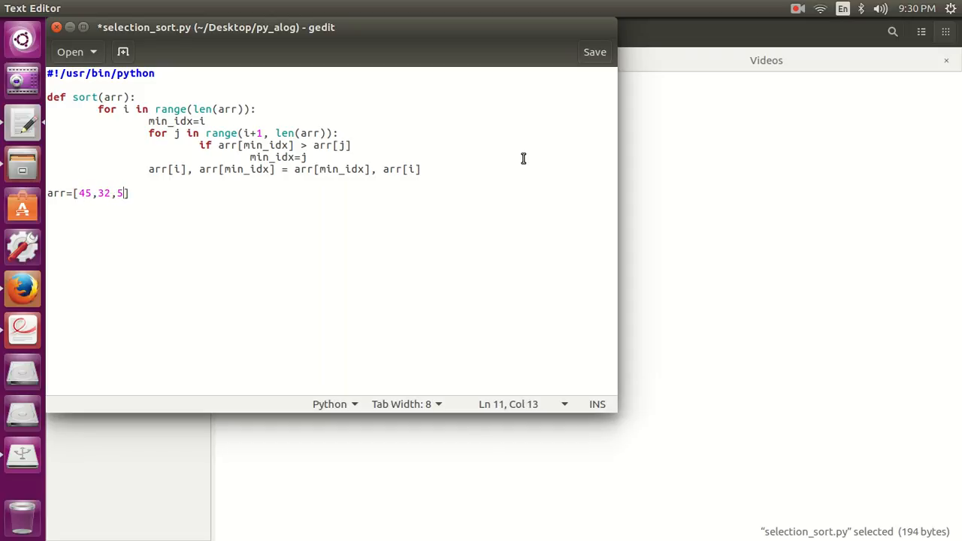
type("6,76,")
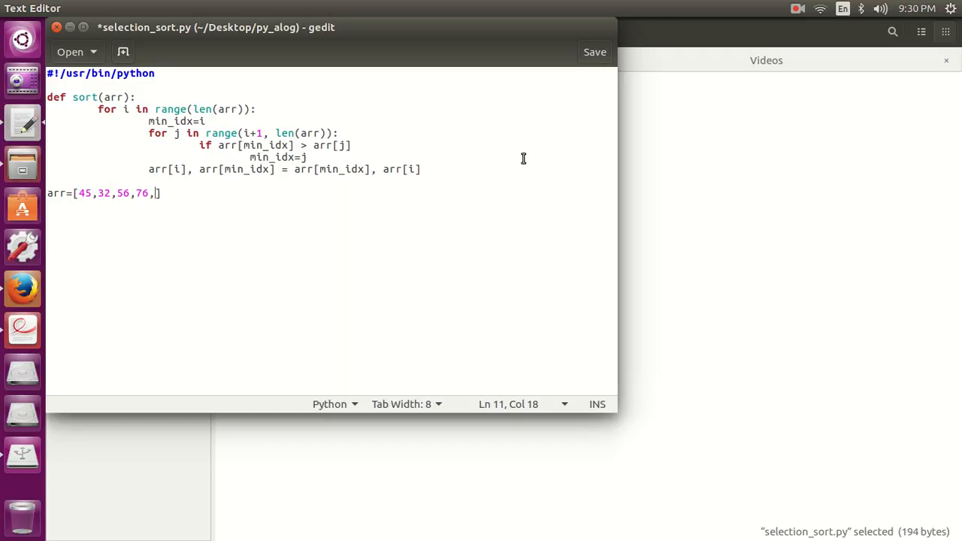
type("12,65,")
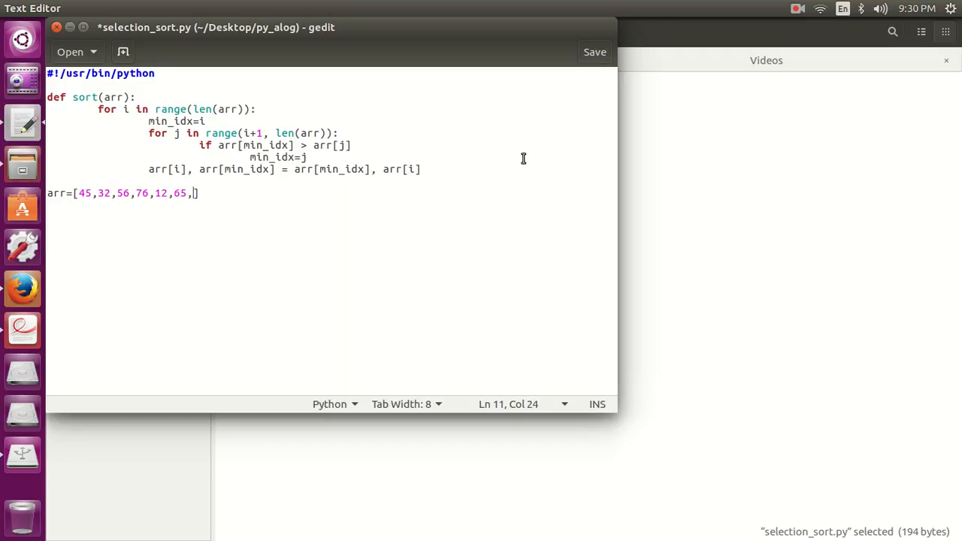
type("43,")
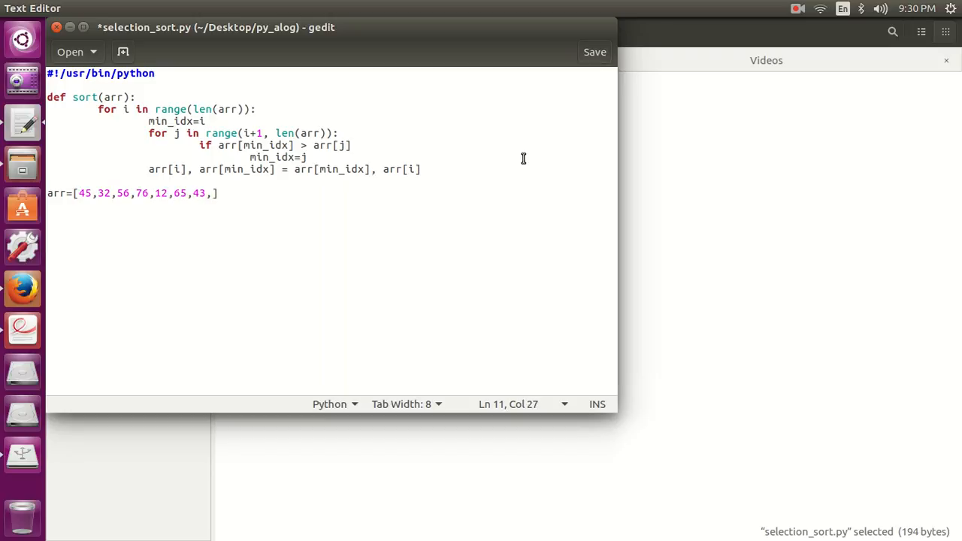
type("100")
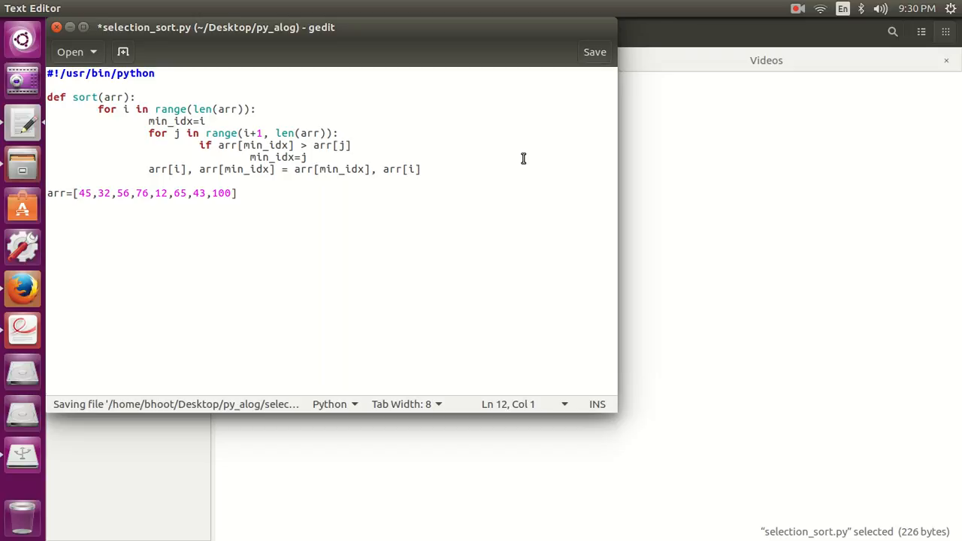
Add print arr, sort(arr) and print arr lines below the test array
type("print")
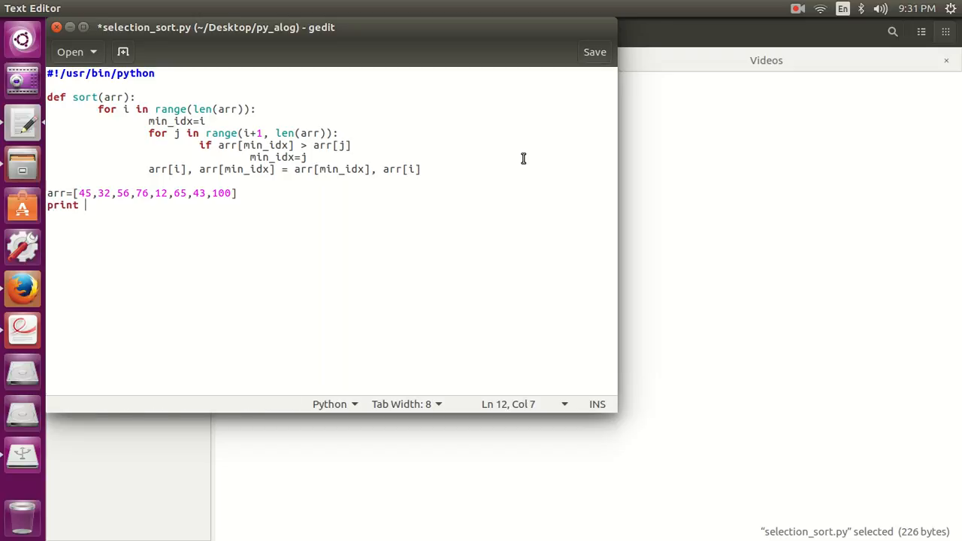
type("arr")
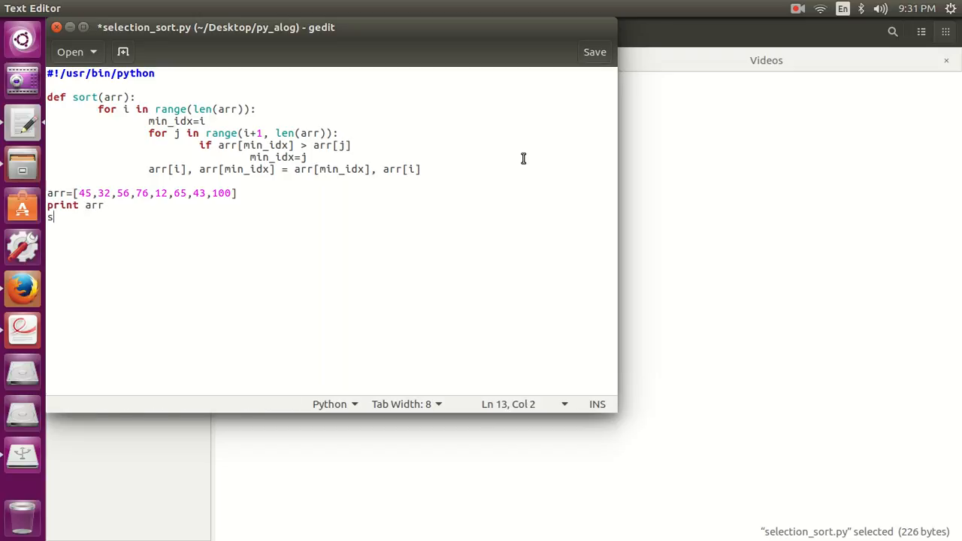
type("ort(arr")
left_click(332, 229)
type("print")
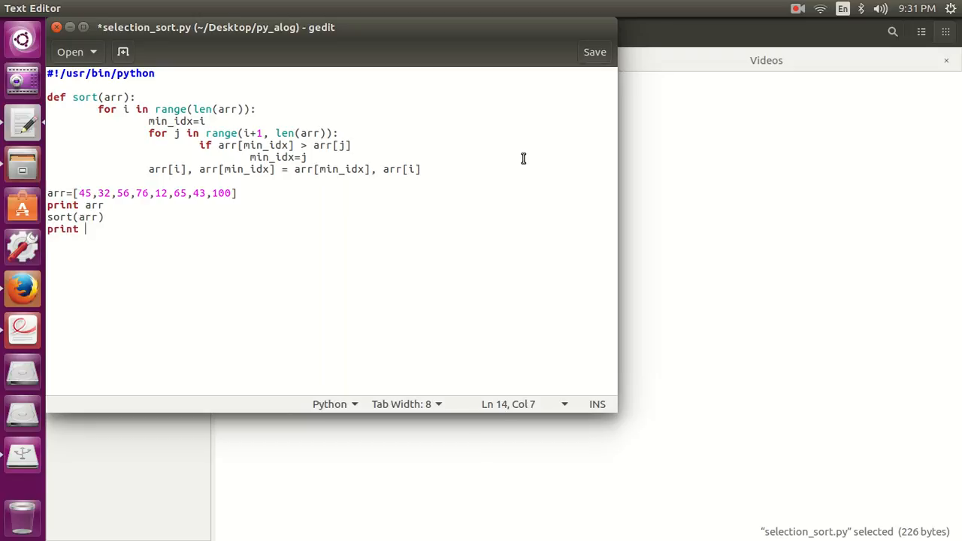
type("arr")
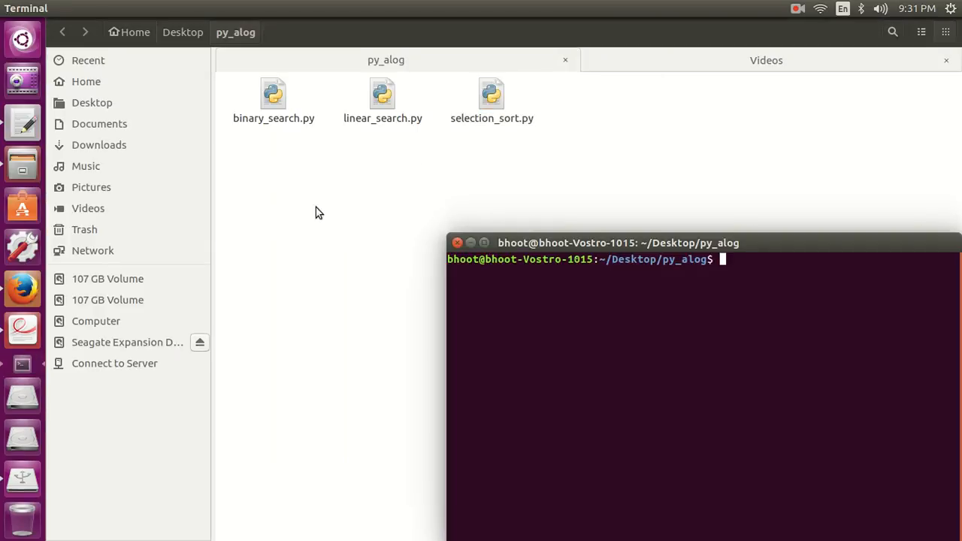
Make selection_sort.py executable with chmod +x and run it, getting a line 7 SyntaxError
type("chmod +x selection_sort.py")
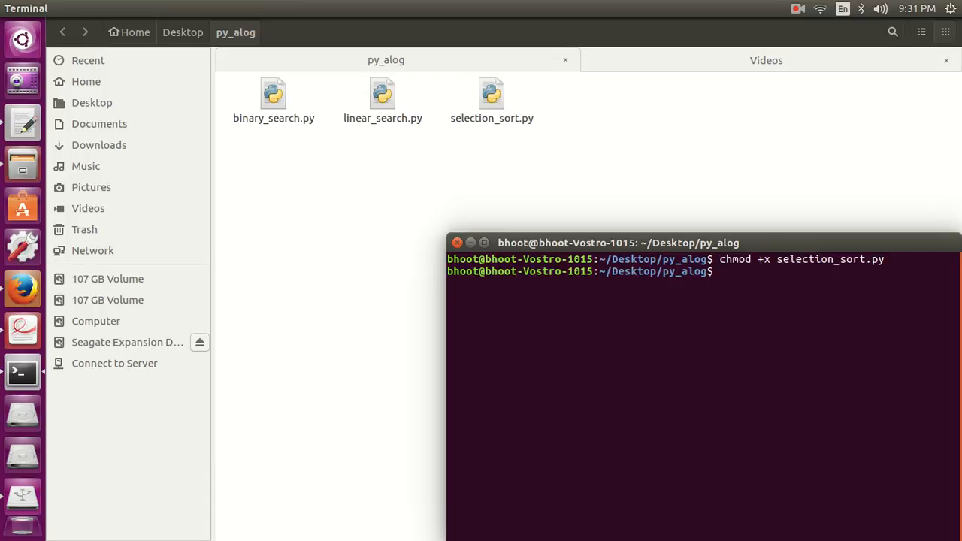
type("./selection_sort.py")
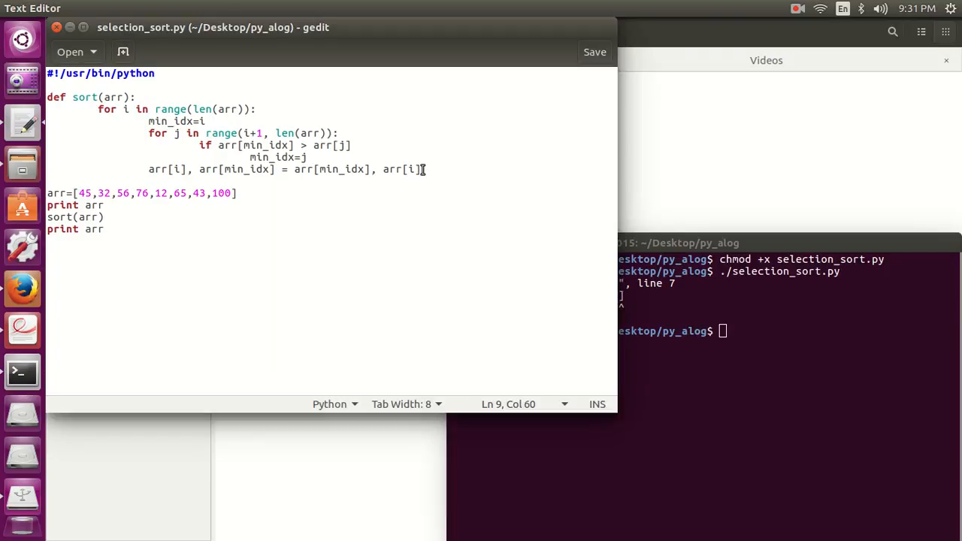
Add the missing colon after if arr[min_idx] > arr[j] on line 7
left_click(307, 157)
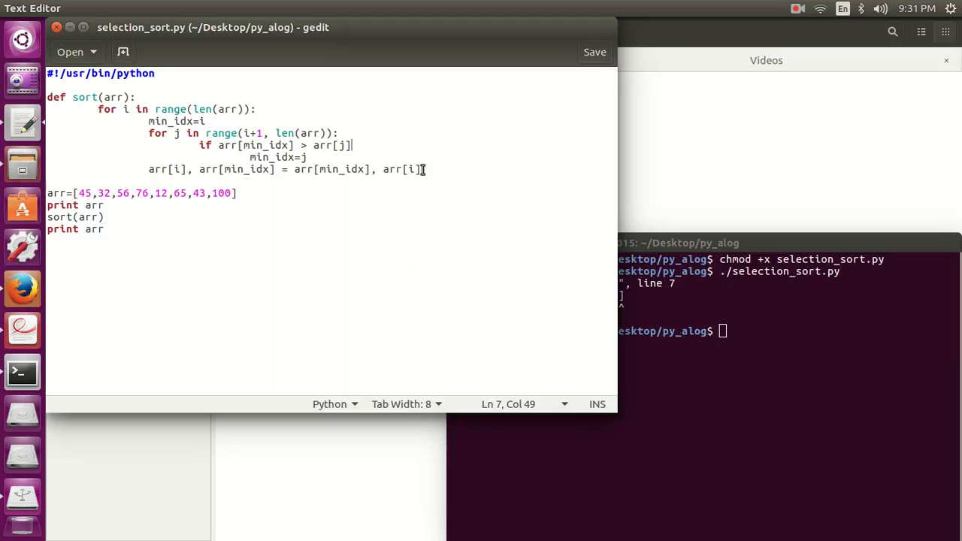
type(":")
left_click(791, 331)
type("./selection_sort.py")
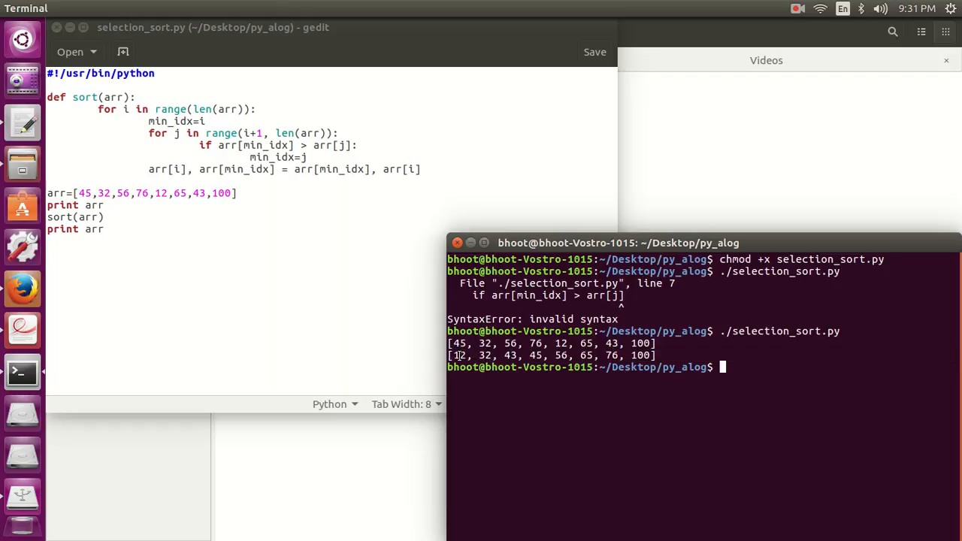
Highlight the unsorted and sorted [12, 32, 43, 45, 56, 65, 76, 100] output lines in Terminal
left_click_drag(451, 355, 662, 355)
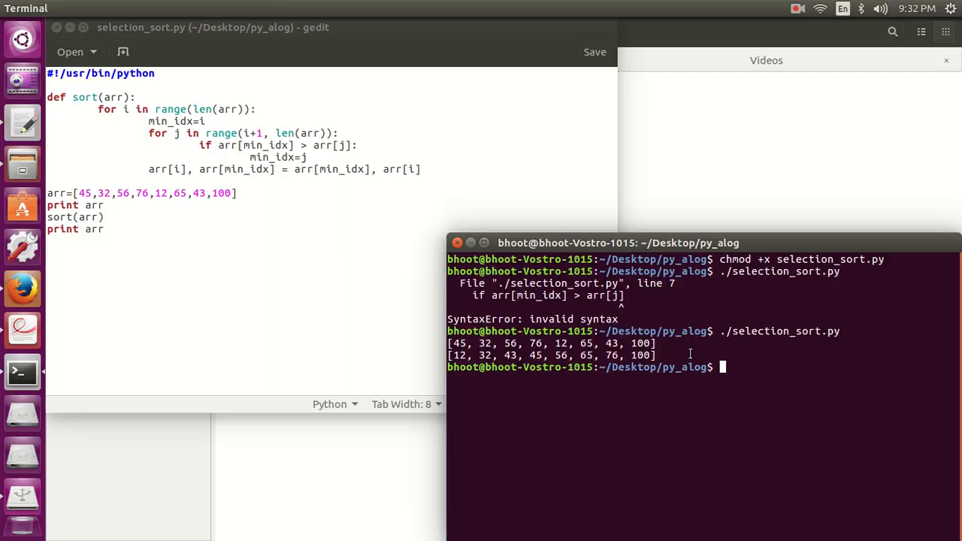
left_click_drag(448, 343, 654, 355)
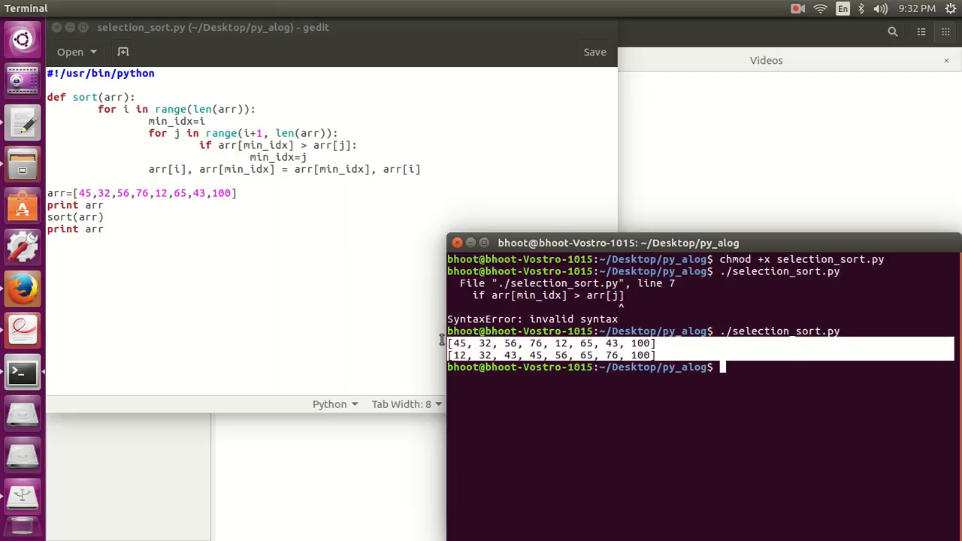